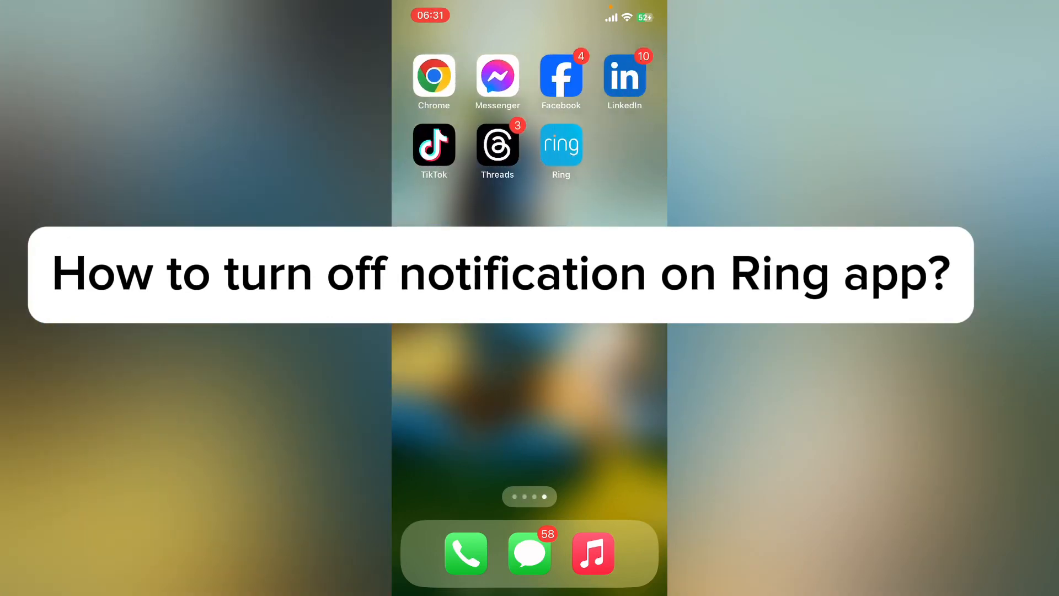
Step: Launch Ring from the home screen and open its side menu of account options
scroll("left", 3)
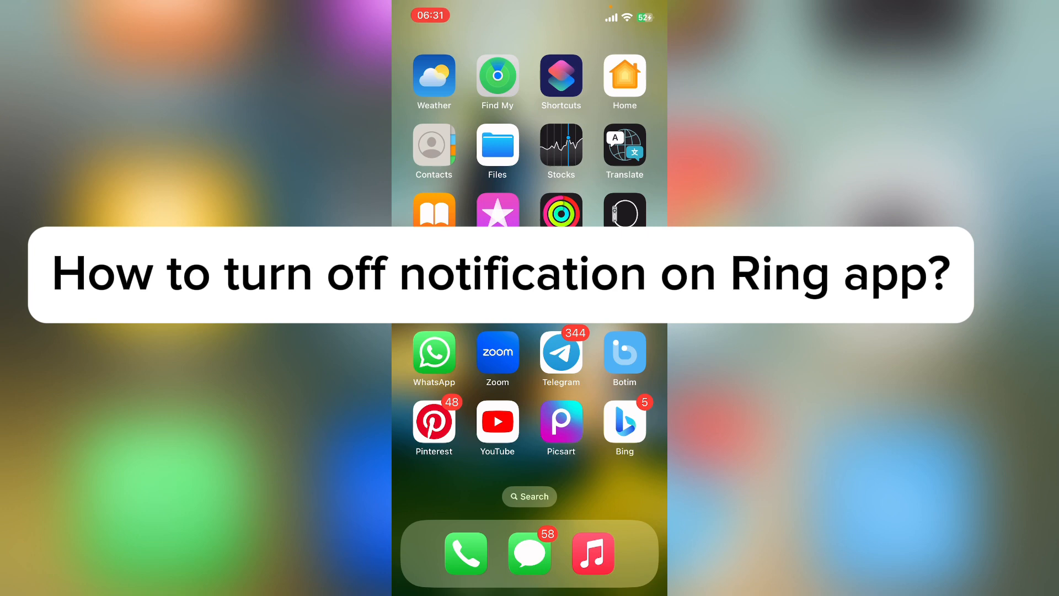
scroll("left", 3)
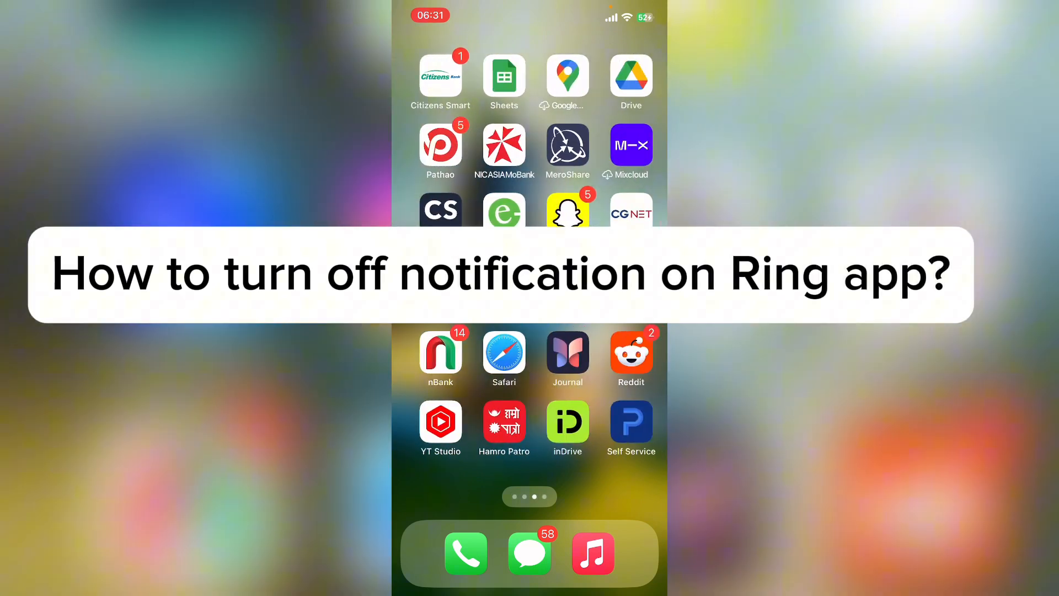
scroll("left", 3)
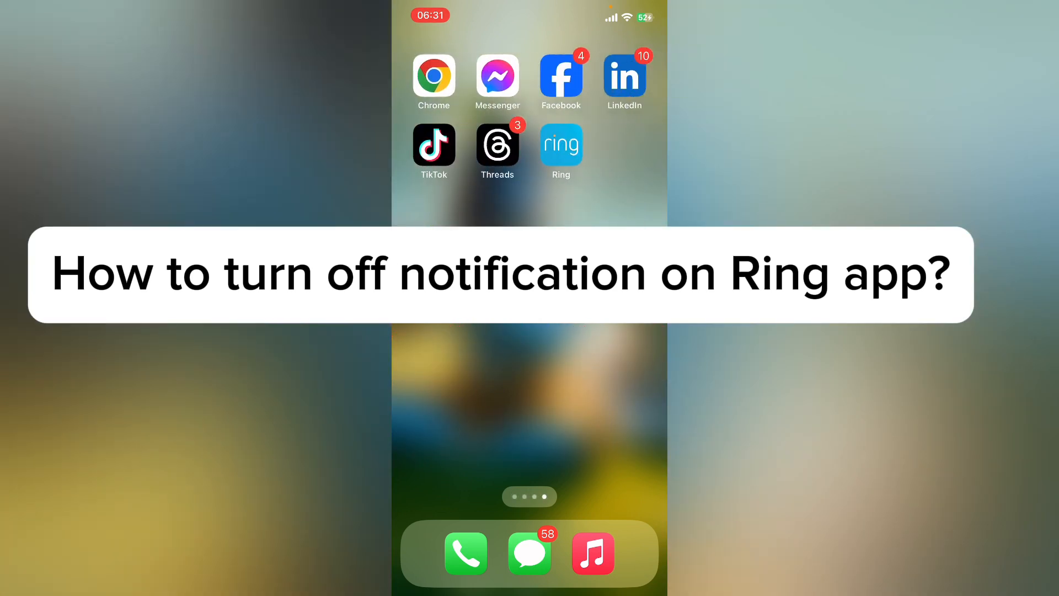
left_click(561, 147)
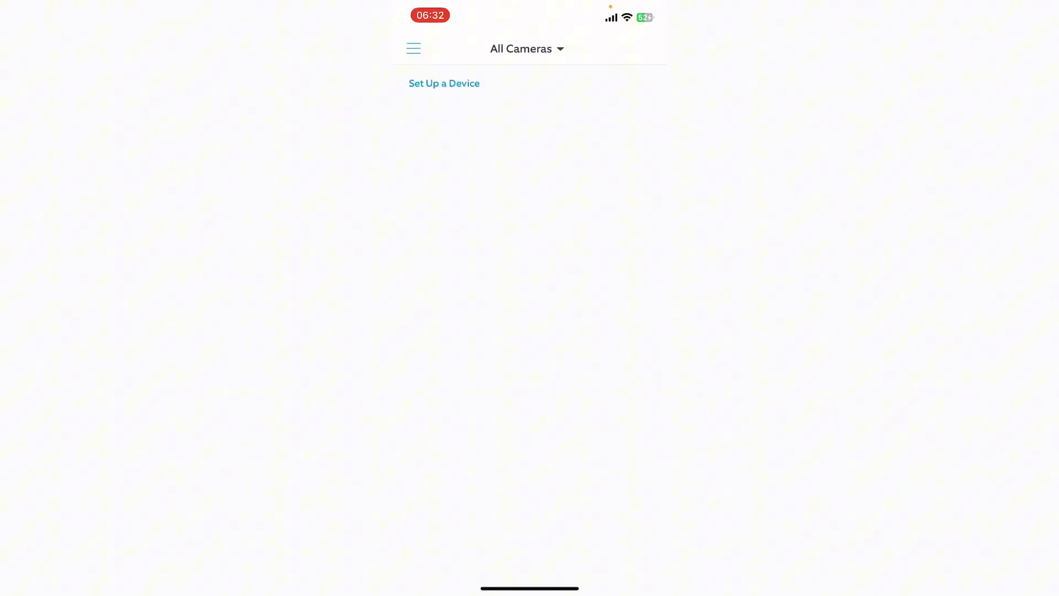
left_click(412, 48)
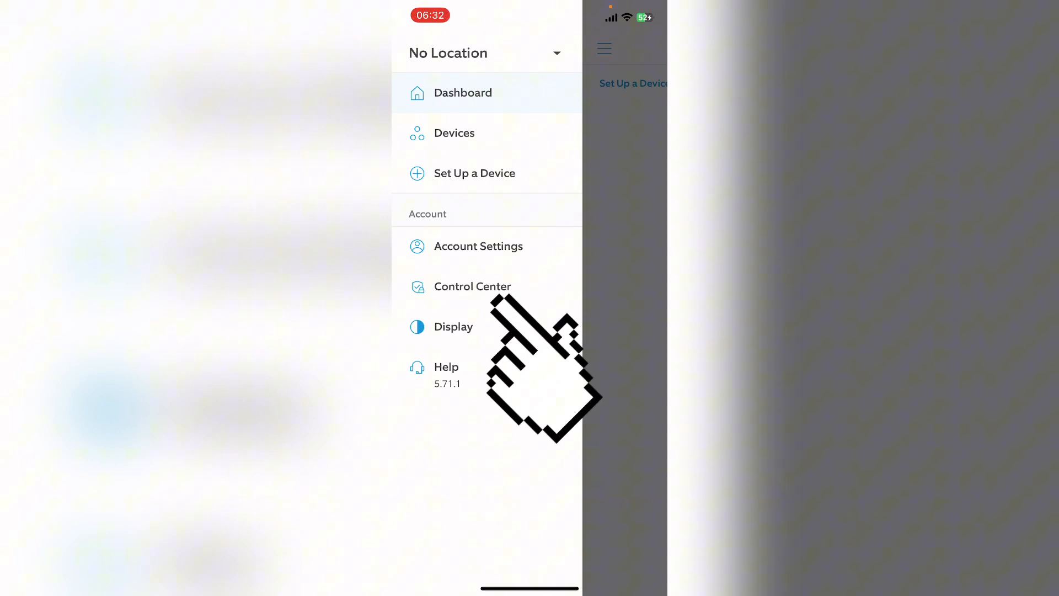
left_click(463, 93)
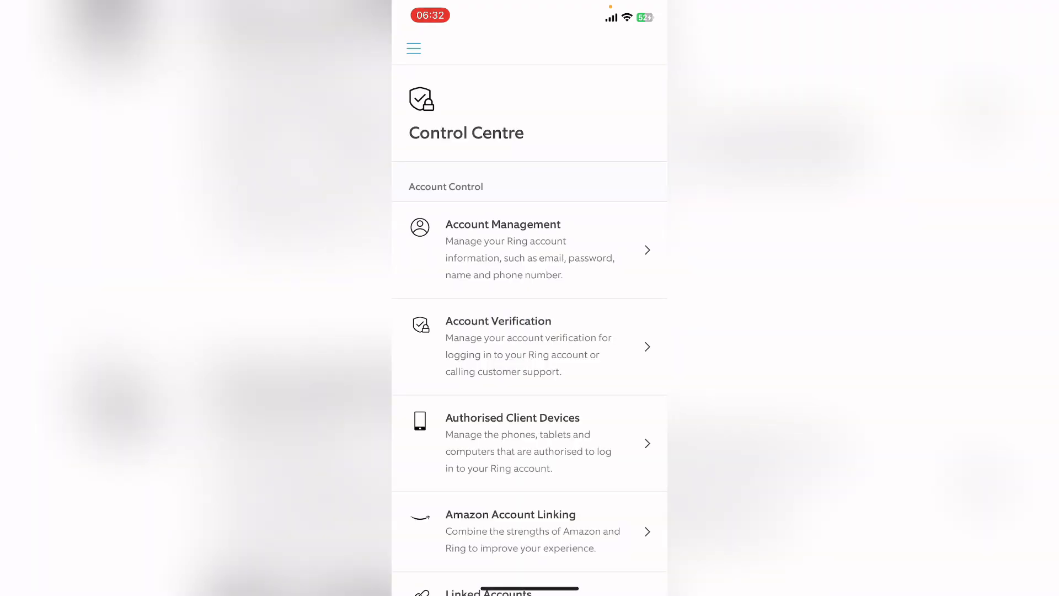
scroll("down", 3)
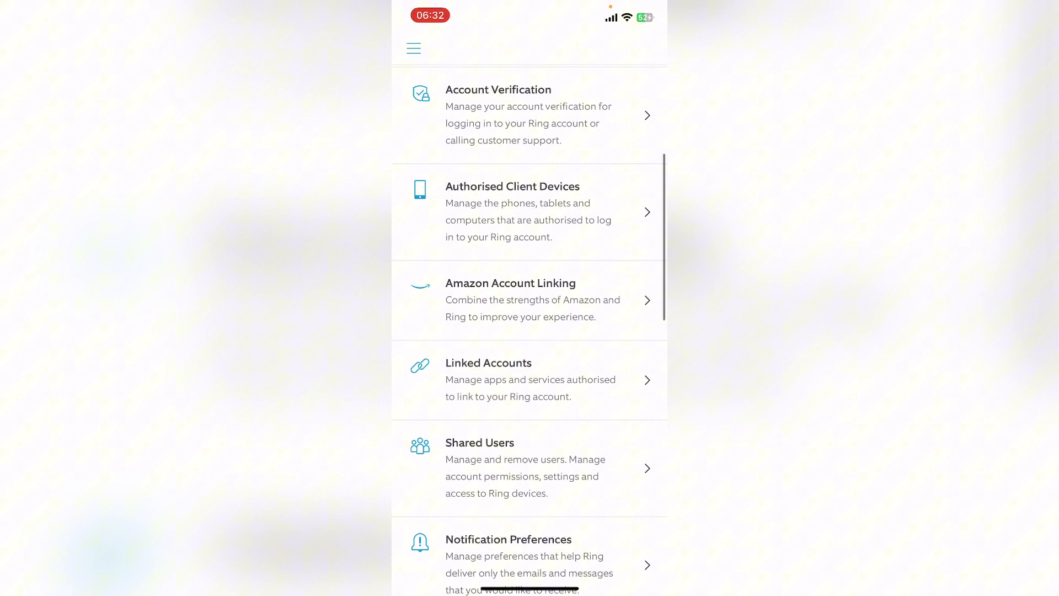
scroll("down", 3)
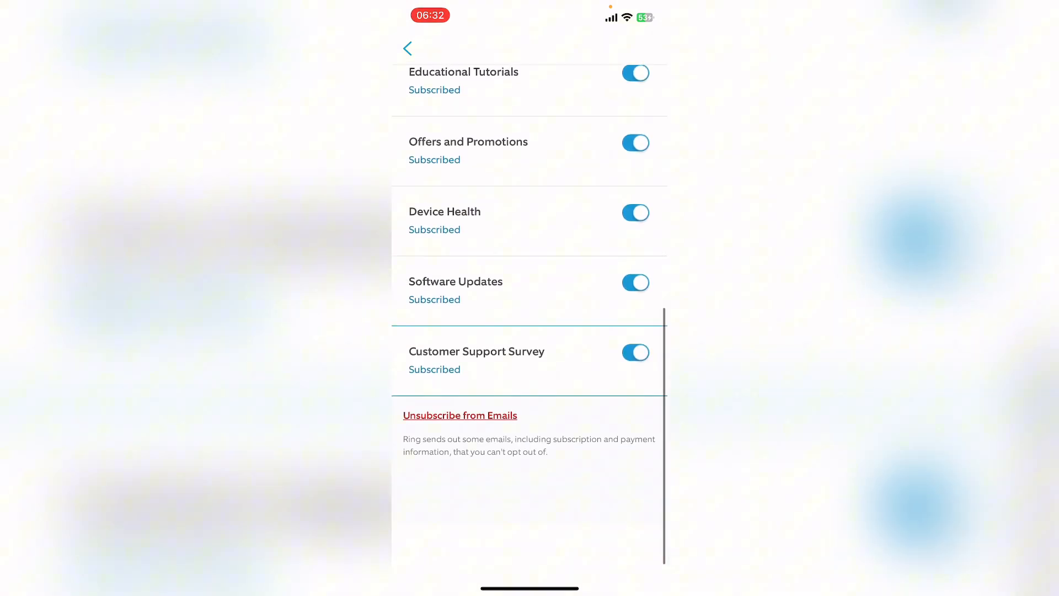
Step: Return to the Notification Preferences overview, then exit Ring to the iOS Home Screen
scroll("down", 3)
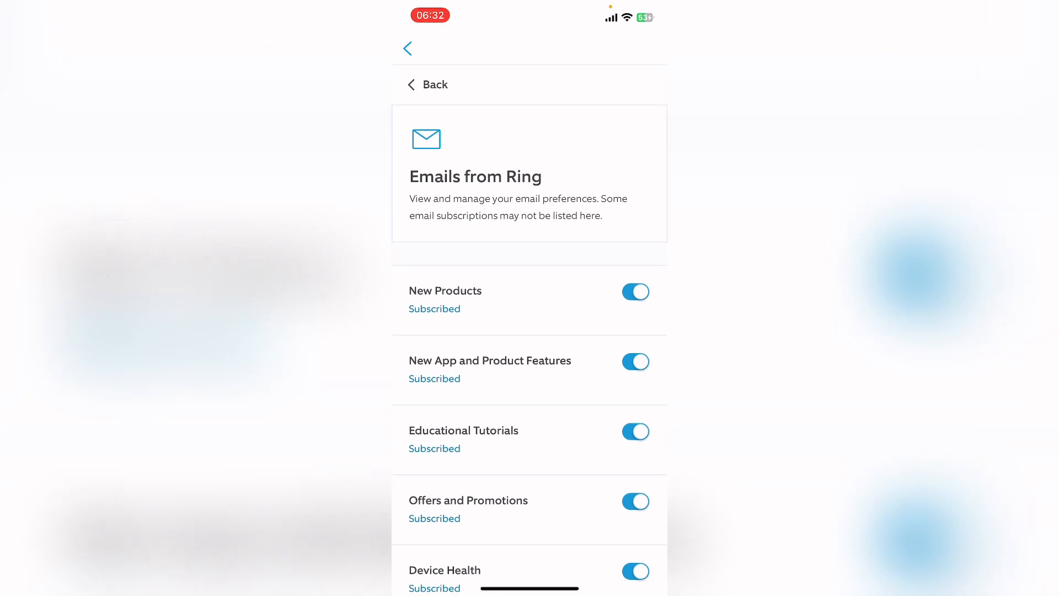
left_click(634, 292)
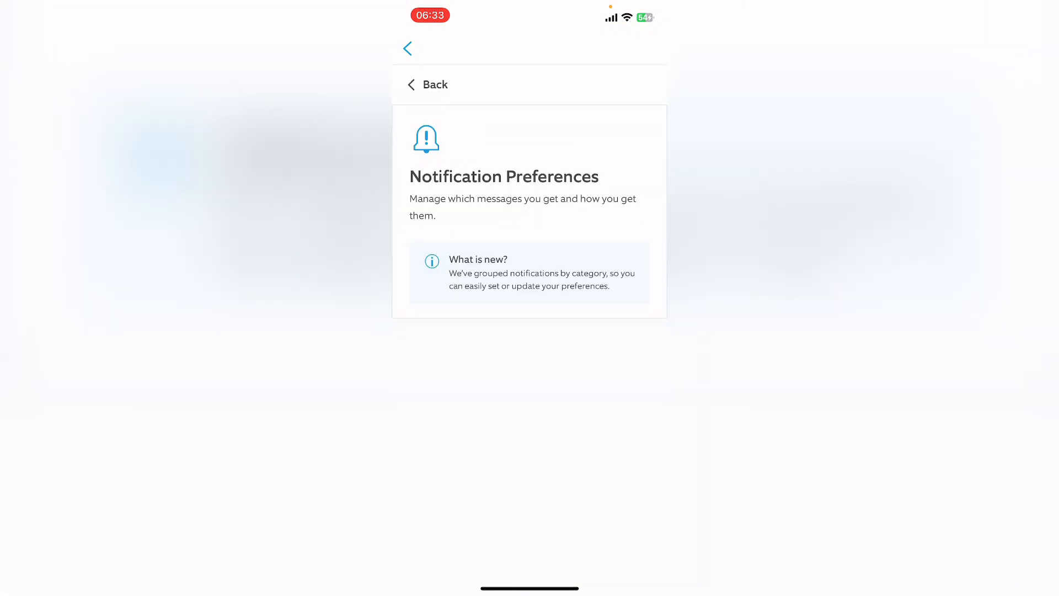
scroll("down", 3)
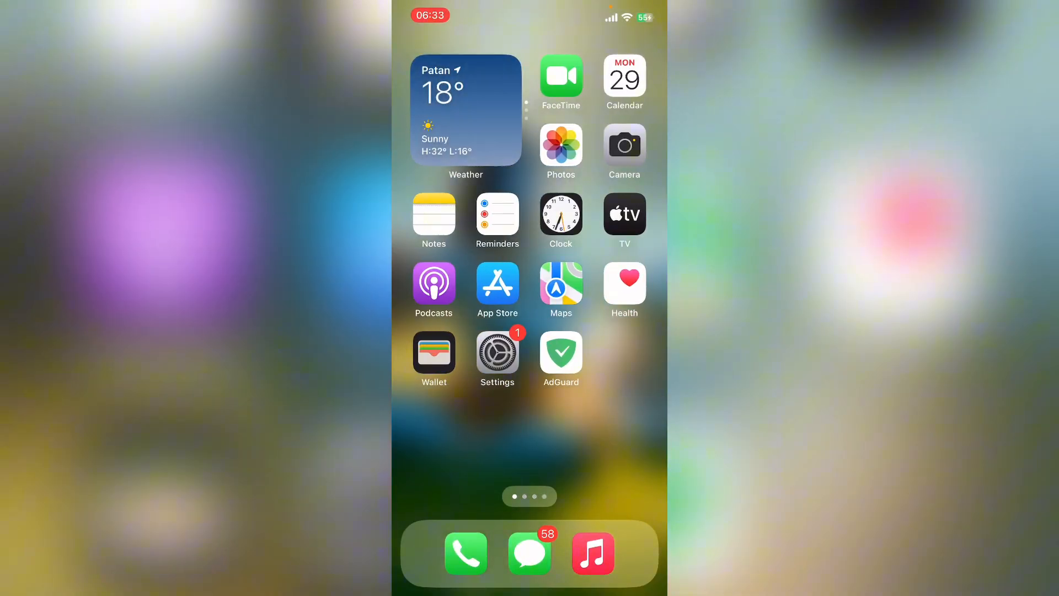
Step: Under Settings > Notifications, find Ring and switch its Allow Notifications toggle off
left_click(496, 353)
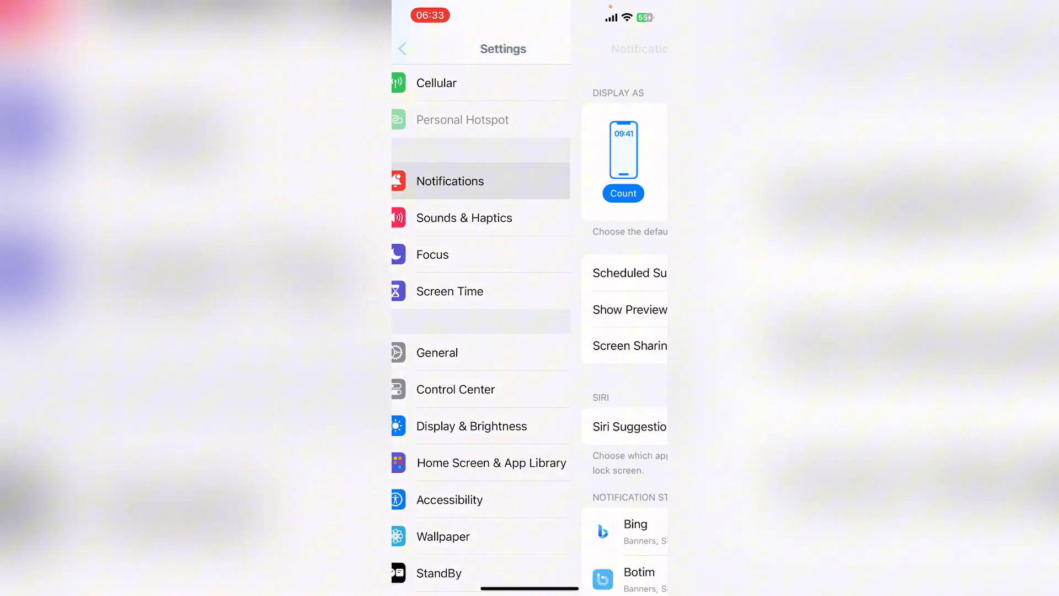
left_click(450, 180)
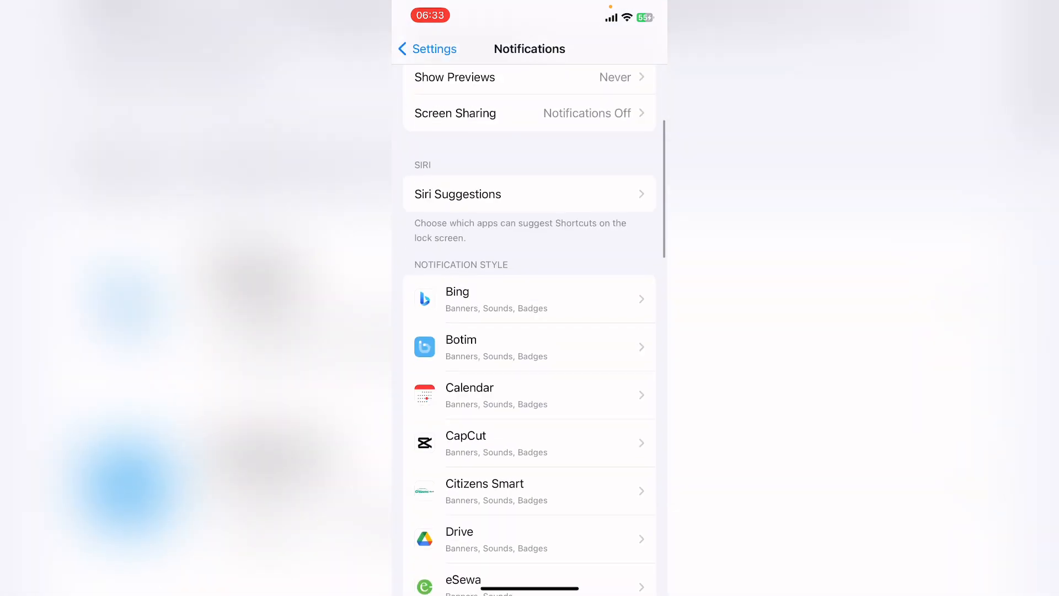
scroll("down", 3)
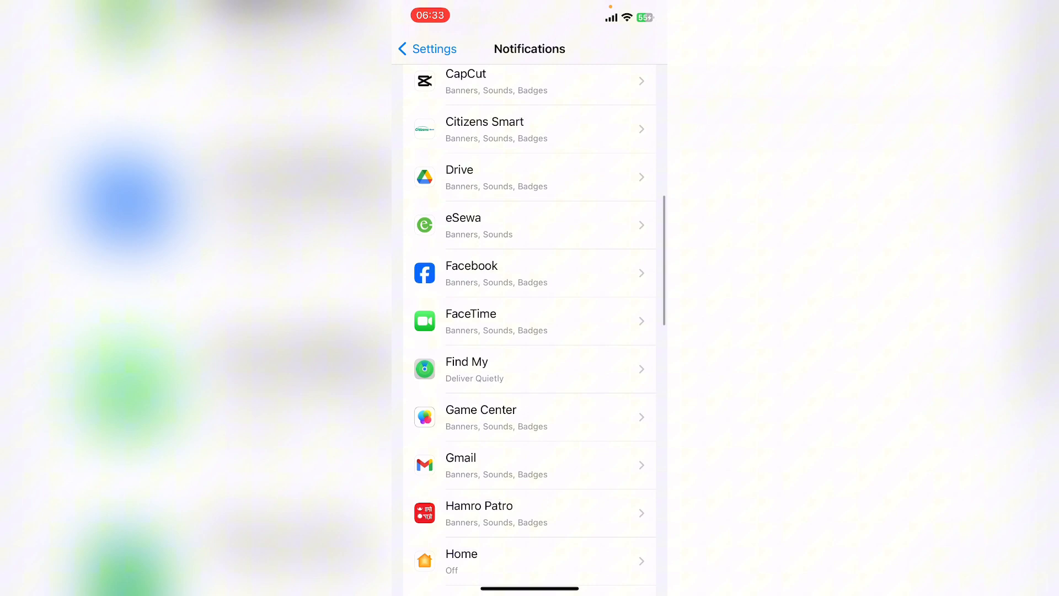
scroll("down", 3)
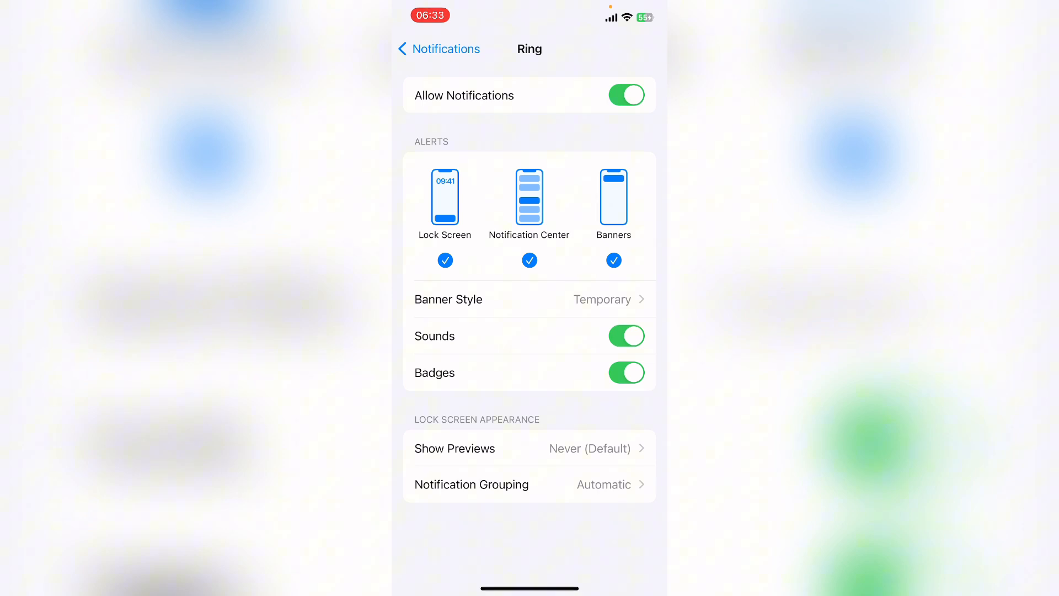
left_click(626, 95)
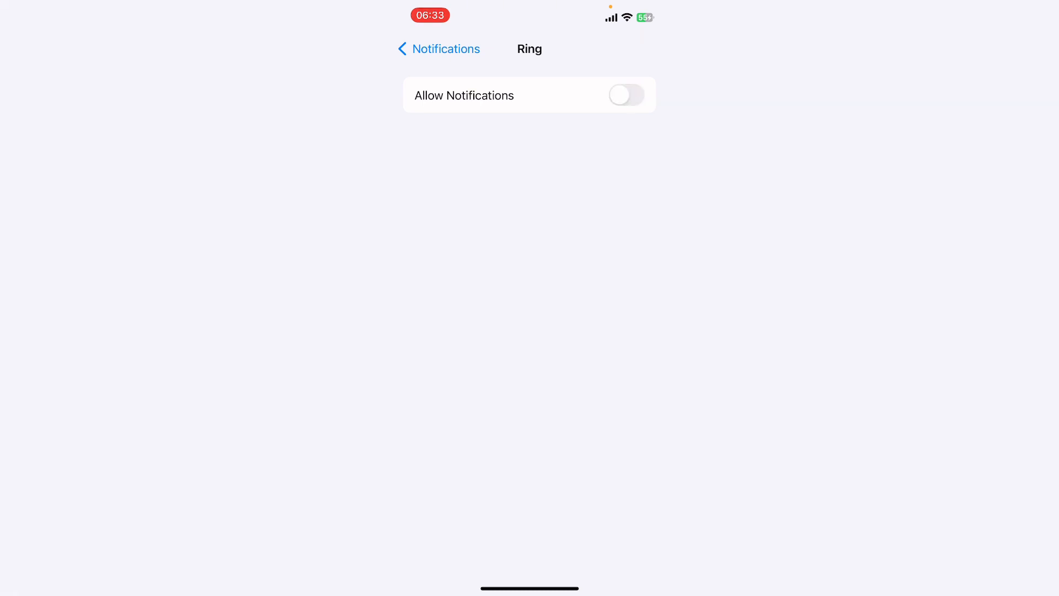